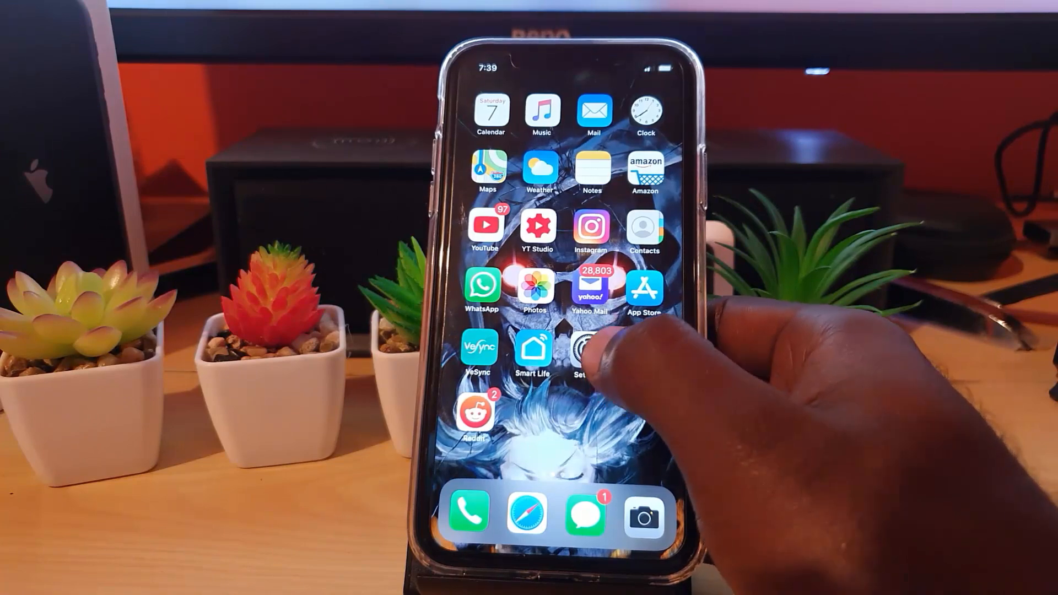
# Launch Settings from the home screen
pyautogui.click(581, 350)
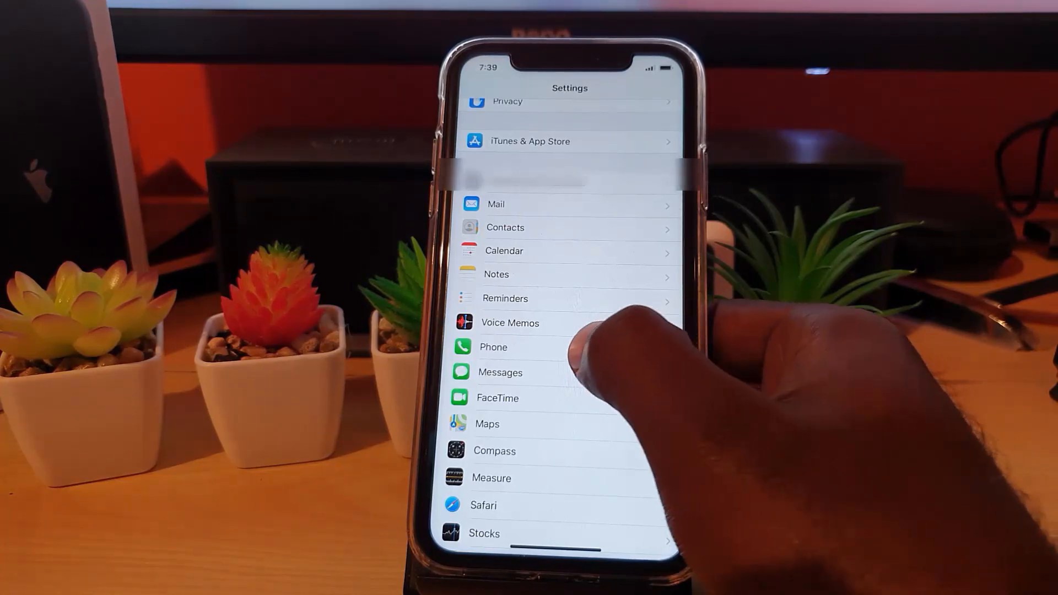
# Go into Phone › Blocked Contacts and bring up the Add New contact picker
pyautogui.click(494, 347)
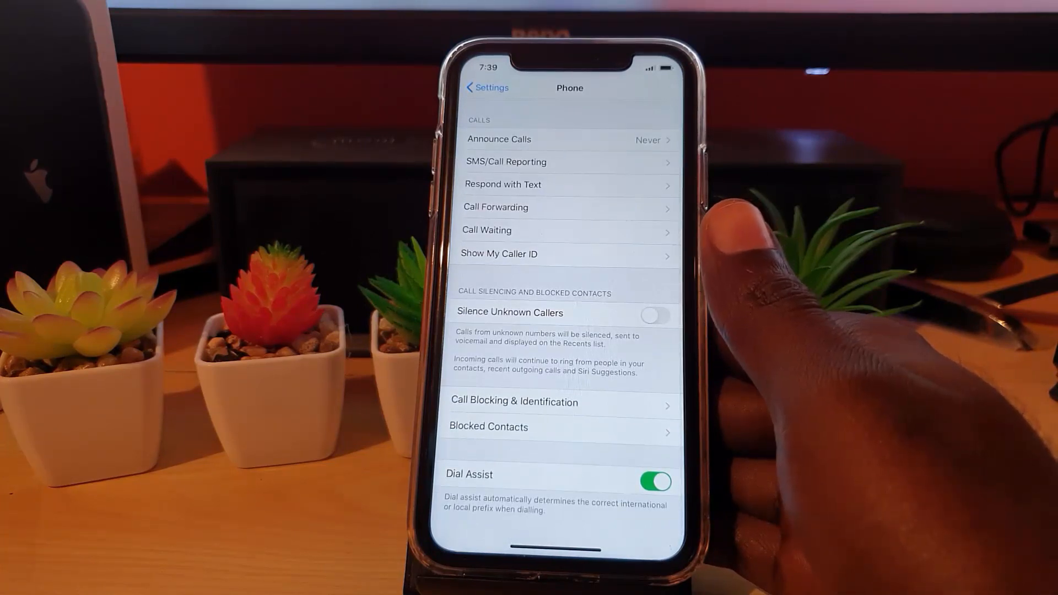
pyautogui.click(655, 482)
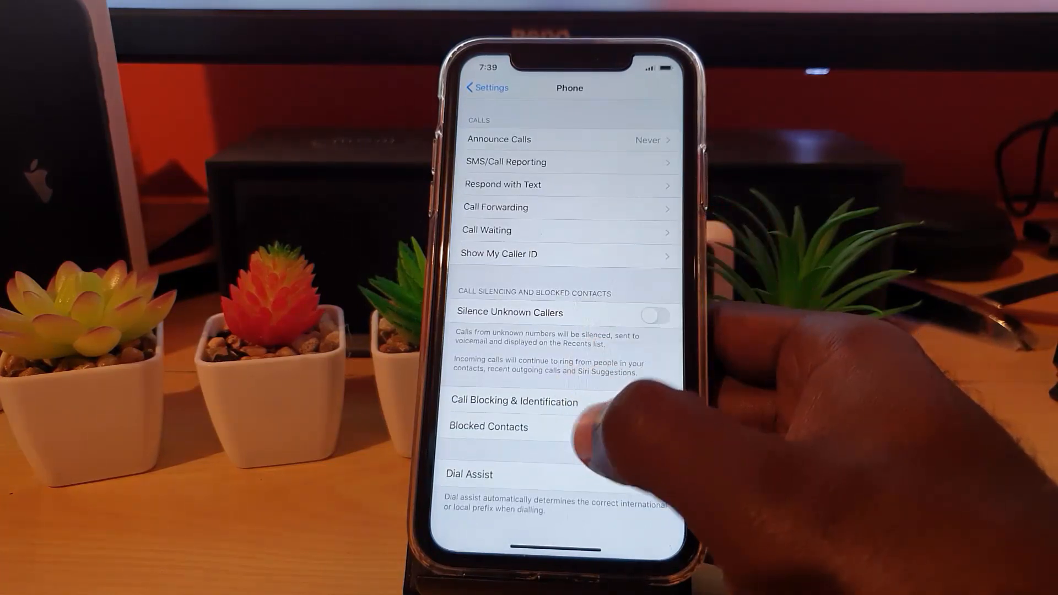
pyautogui.click(489, 426)
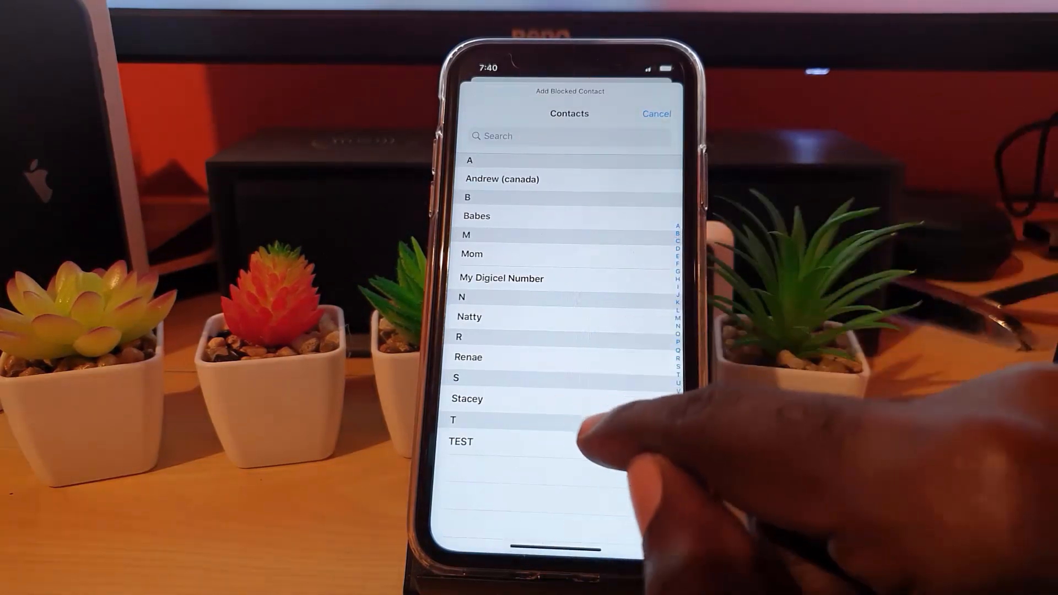
# Block the TEST (mobile) contact and return to the Phone settings page
pyautogui.click(462, 441)
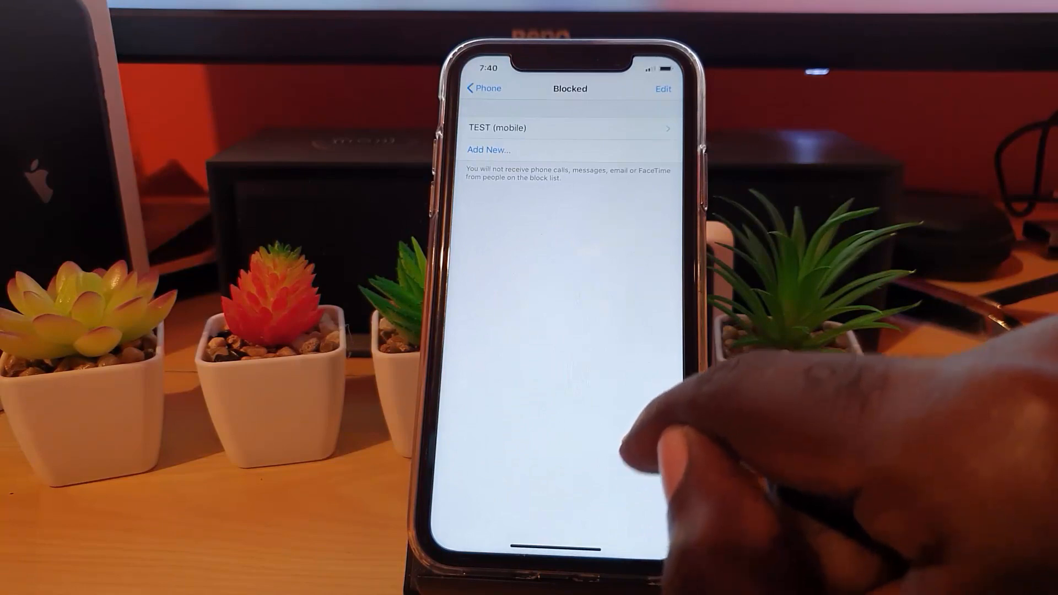
pyautogui.moveTo(648, 189)
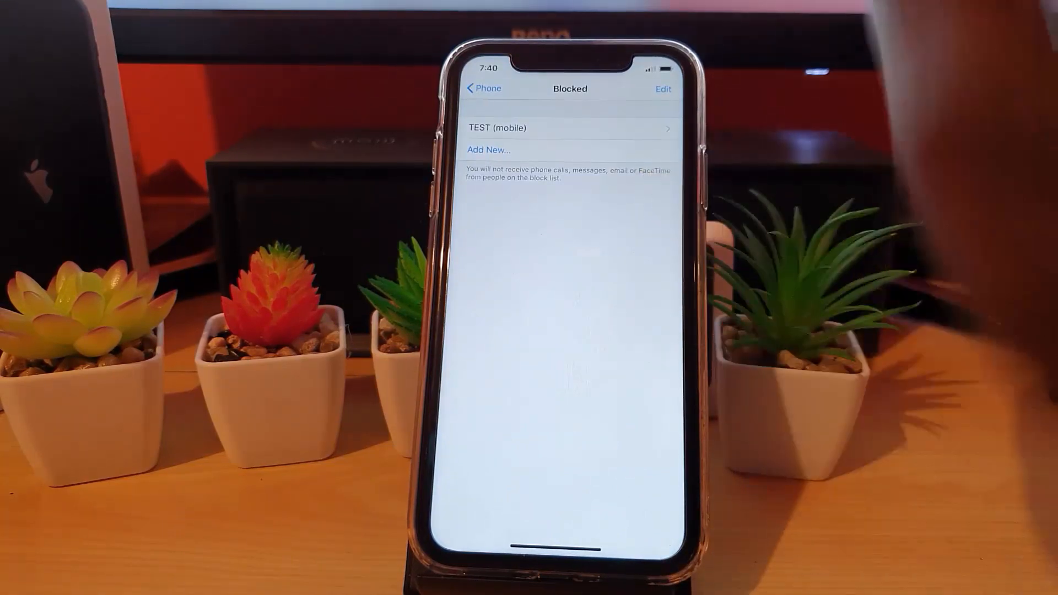
pyautogui.click(483, 88)
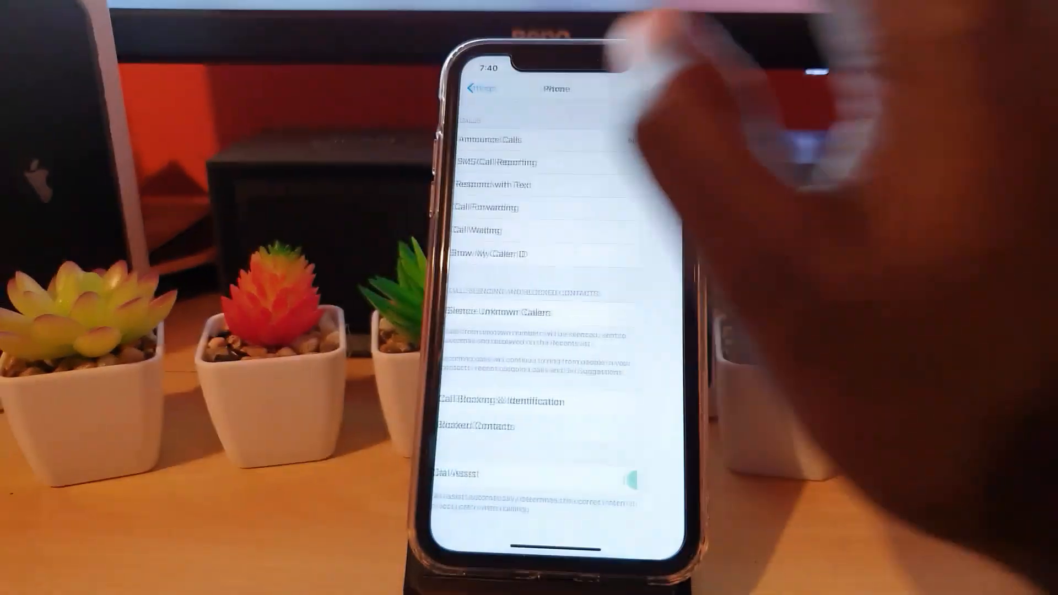
# Navigate to Messages › Blocked Contacts, where TEST (mobile) is also listed
pyautogui.click(480, 88)
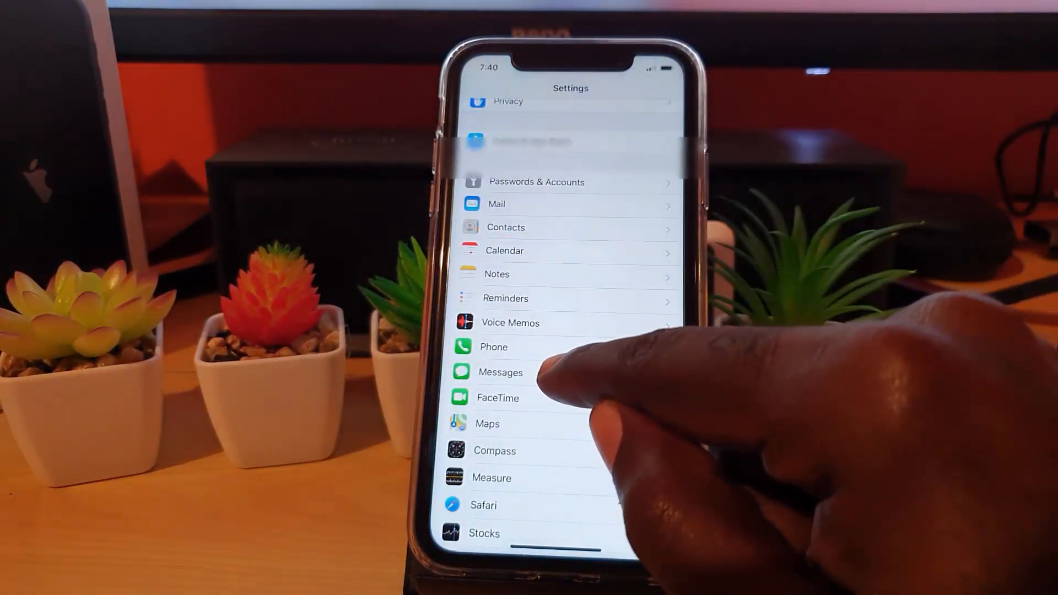
pyautogui.click(501, 372)
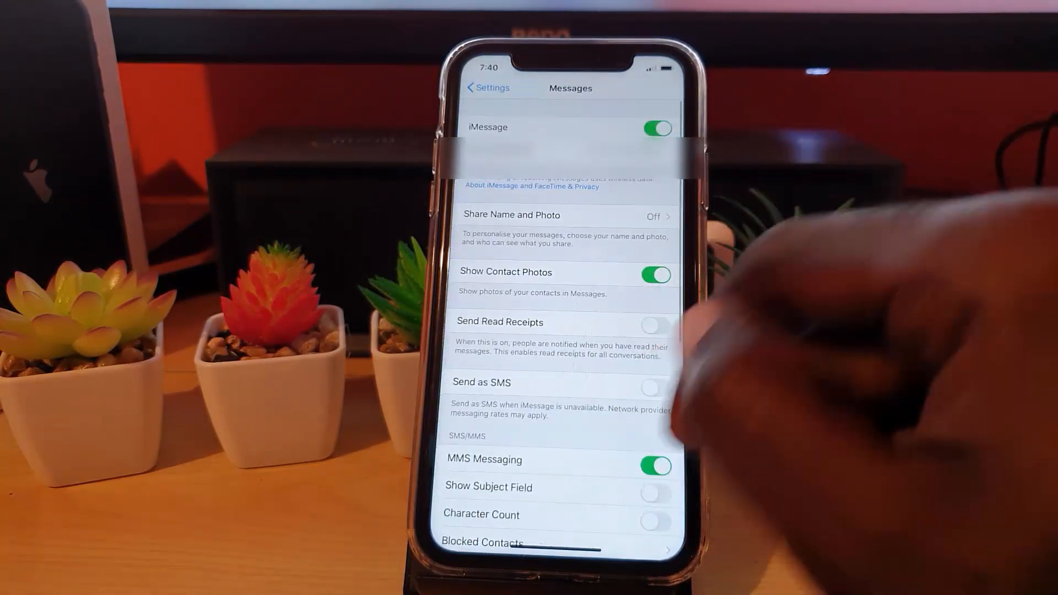
pyautogui.scroll(-3)
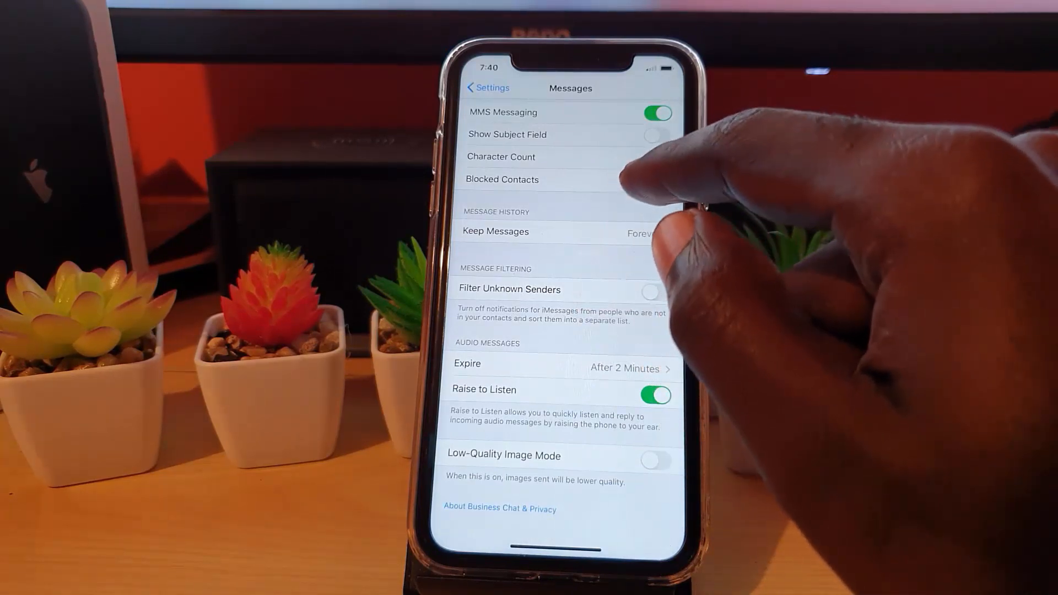
pyautogui.click(503, 179)
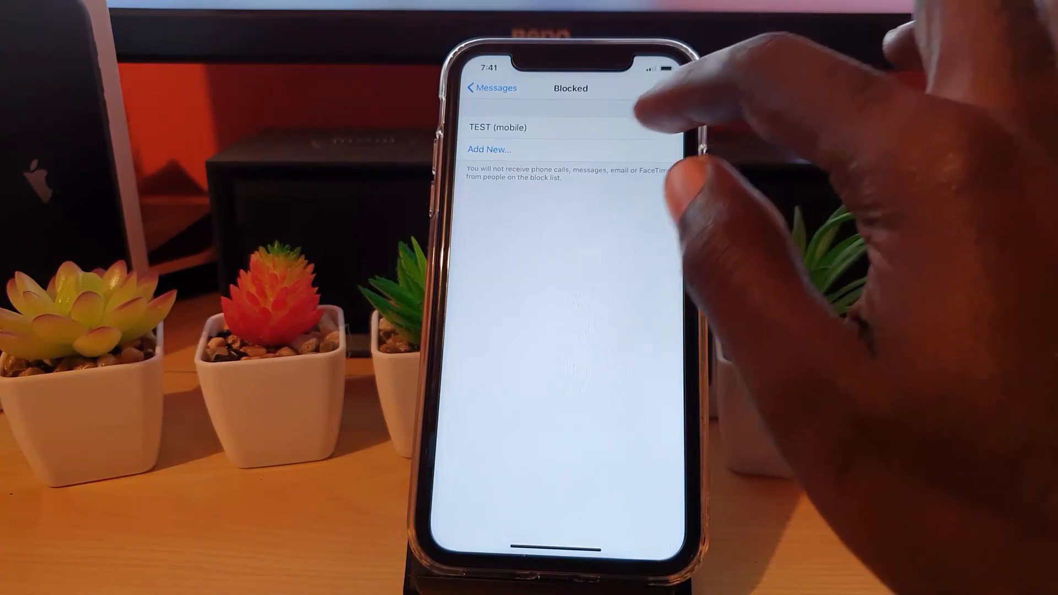
# View TEST's contact card, then unblock it so the blocked list is empty
pyautogui.click(502, 128)
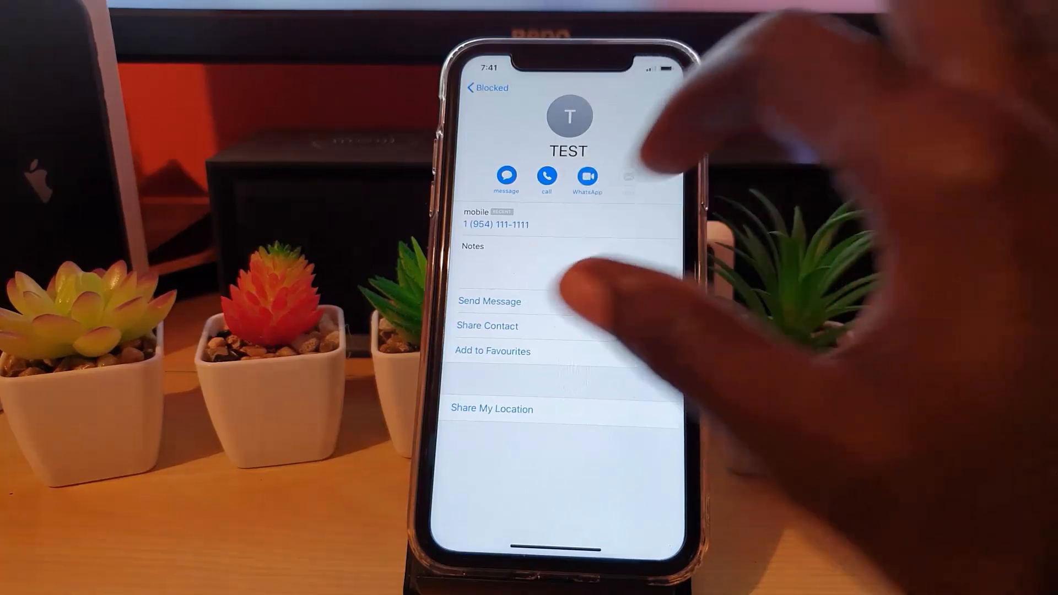
pyautogui.click(486, 88)
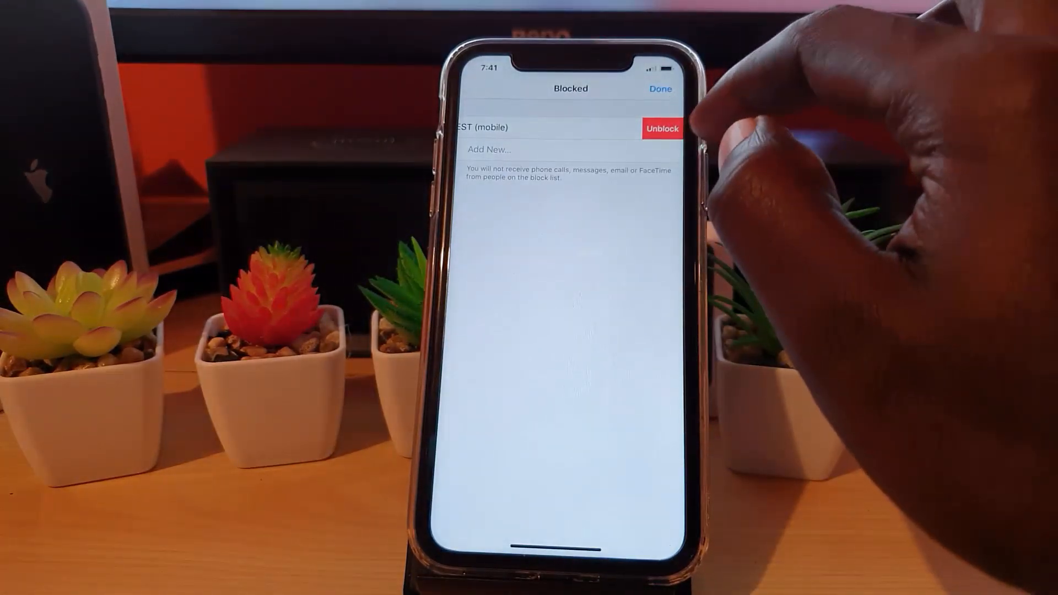
pyautogui.click(661, 128)
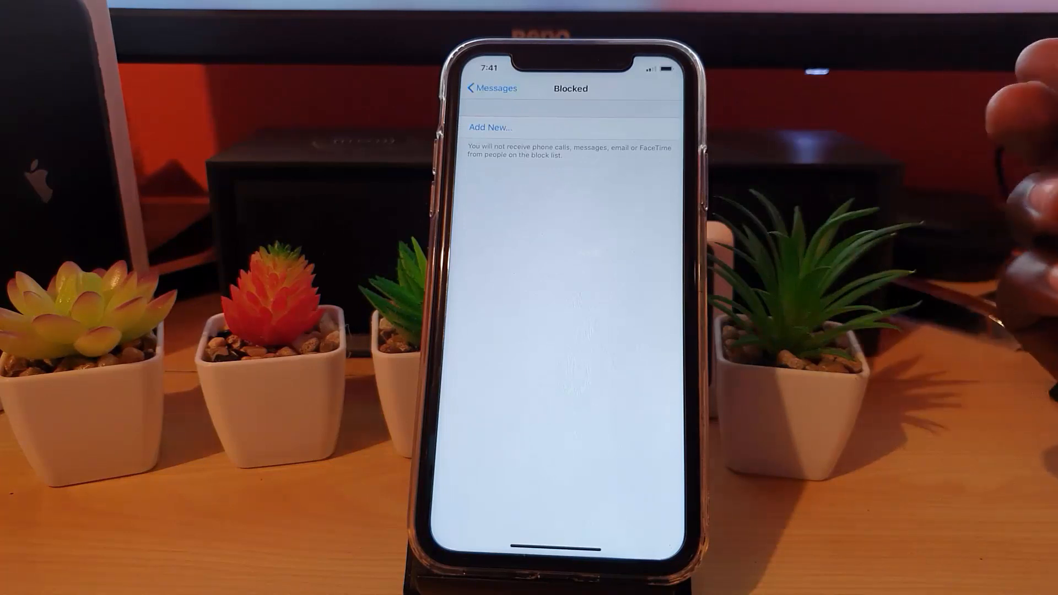